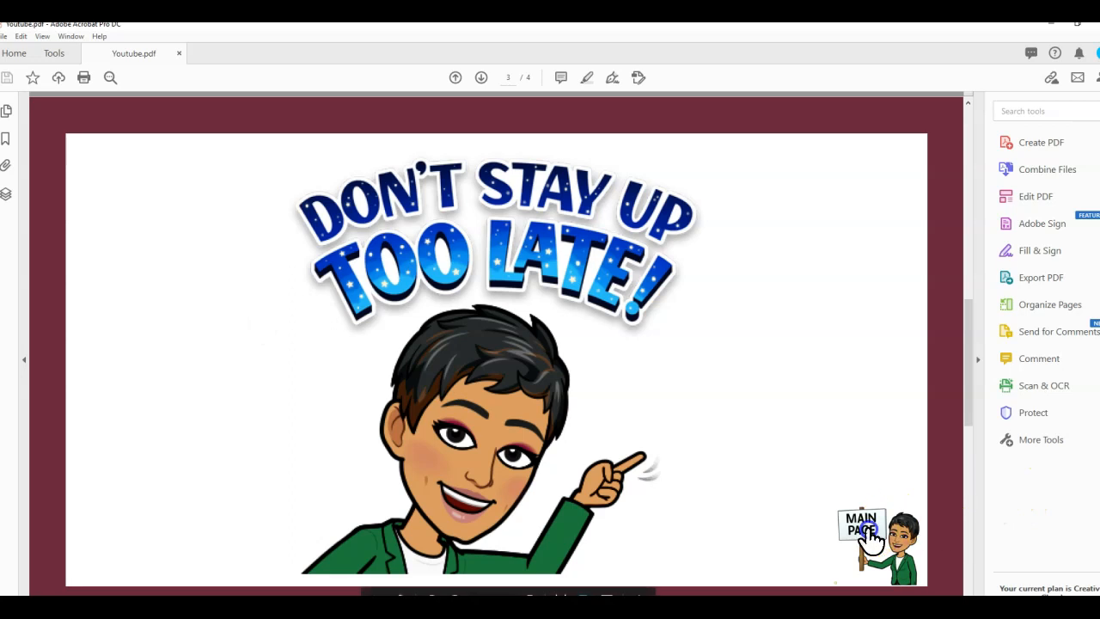
# - Advance to the last page of Youtube.pdf and test its MAIN PAGE link
pyautogui.click(862, 524)
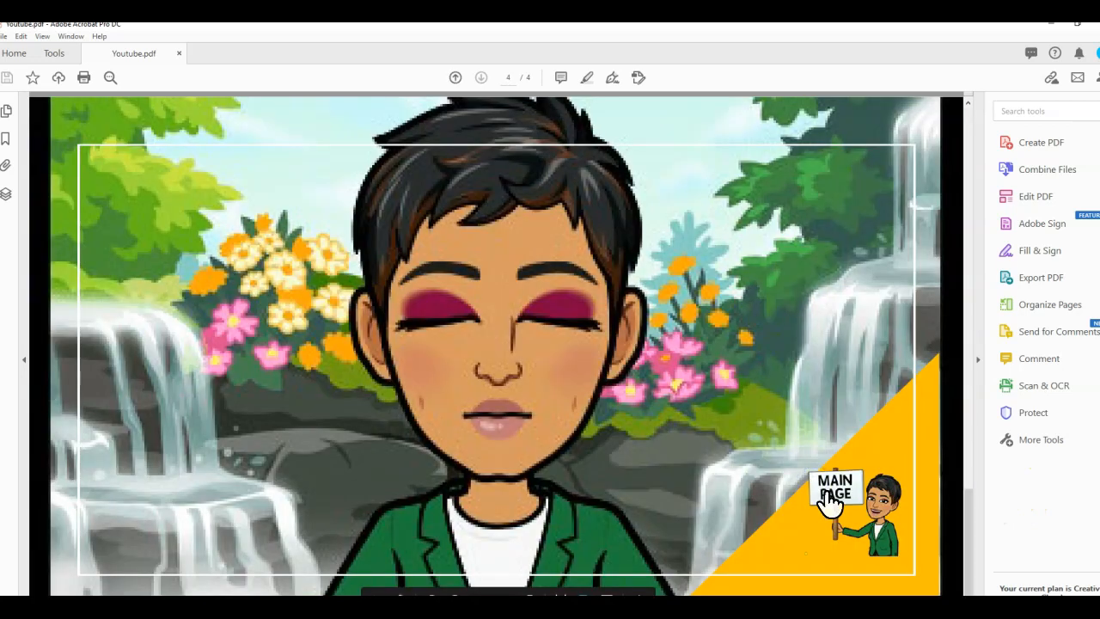
pyautogui.click(835, 494)
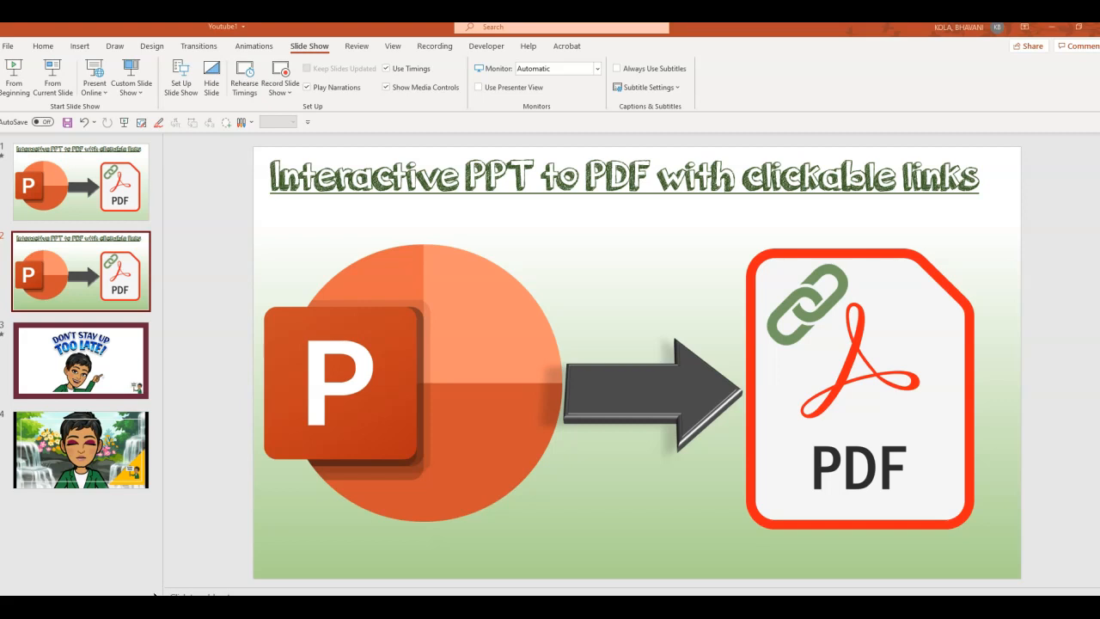
pyautogui.moveTo(141, 62)
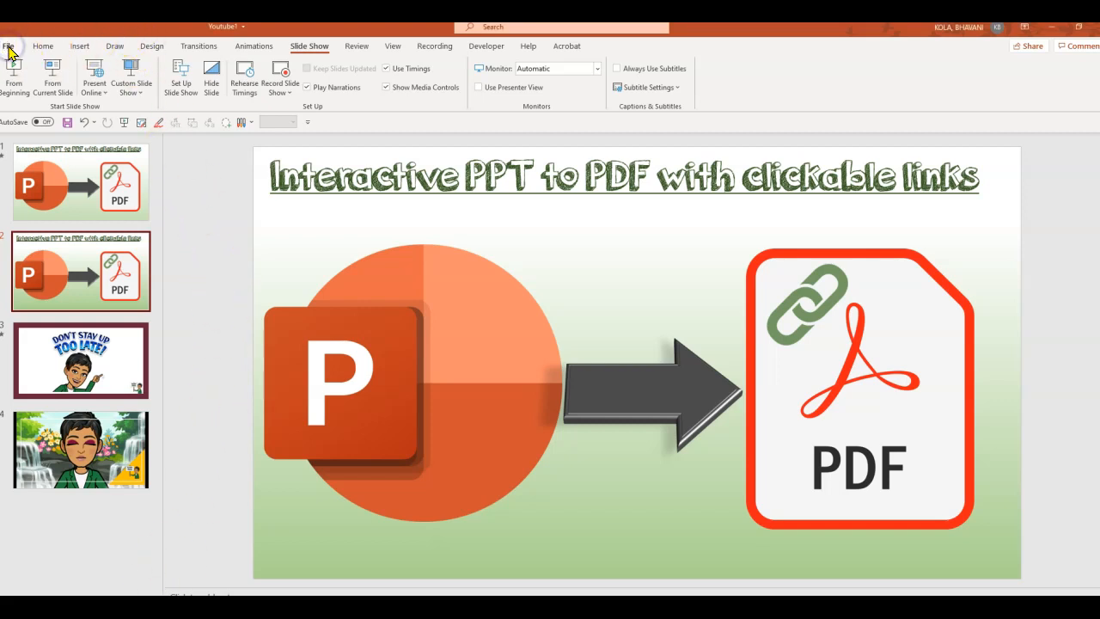
# - Save the Youtube1 deck first, then export it as 'PPT to PDF' on the Desktop
pyautogui.click(12, 45)
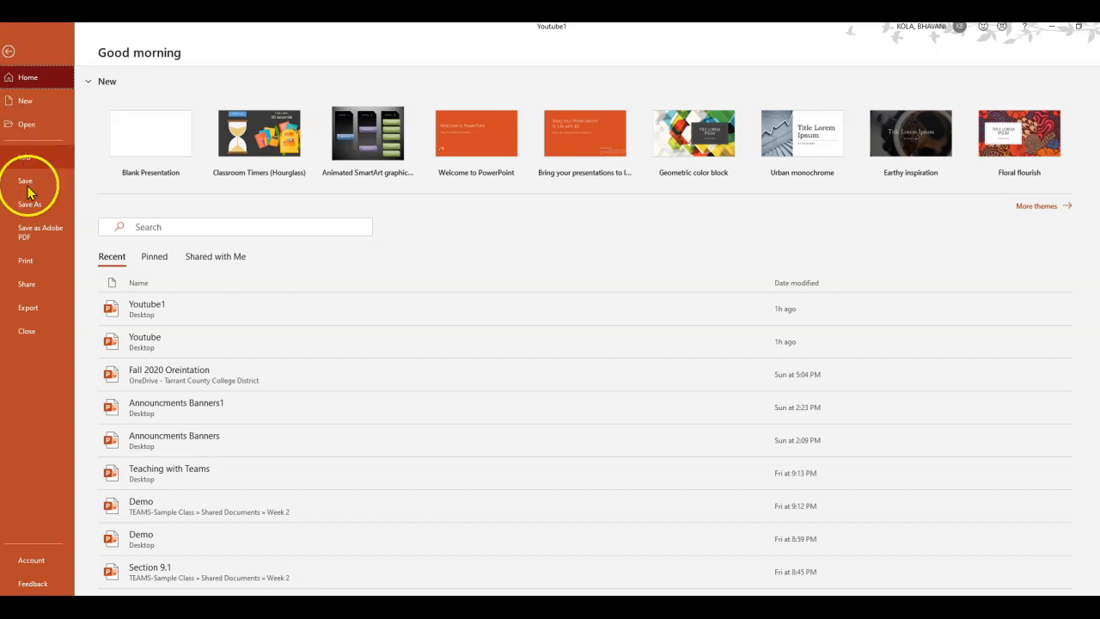
pyautogui.click(40, 232)
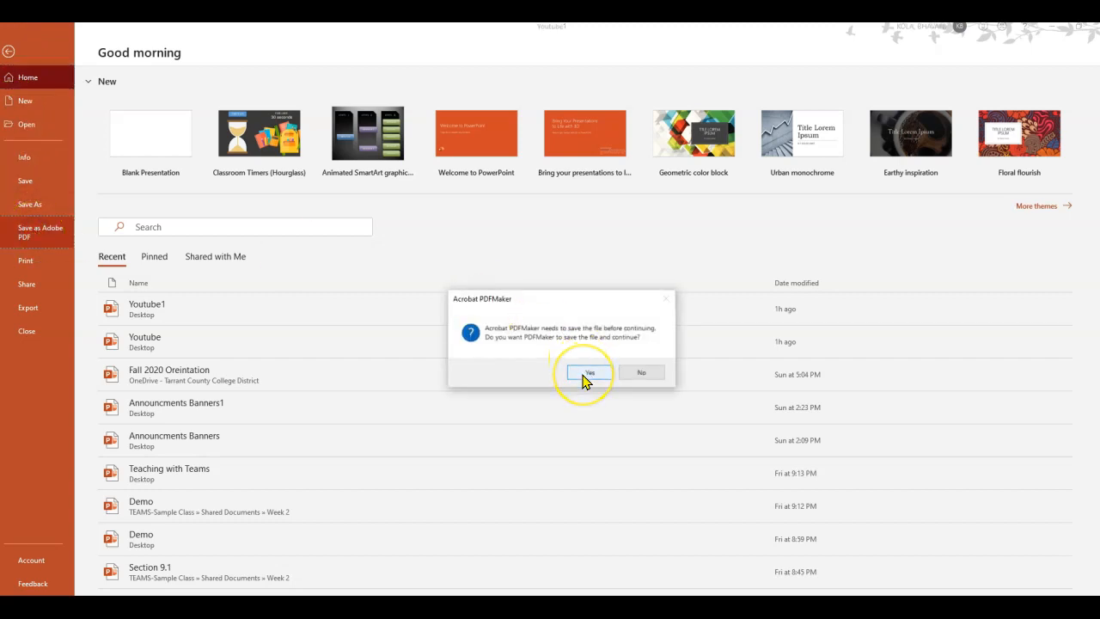
pyautogui.click(587, 371)
pyautogui.write('PPT to PDF')
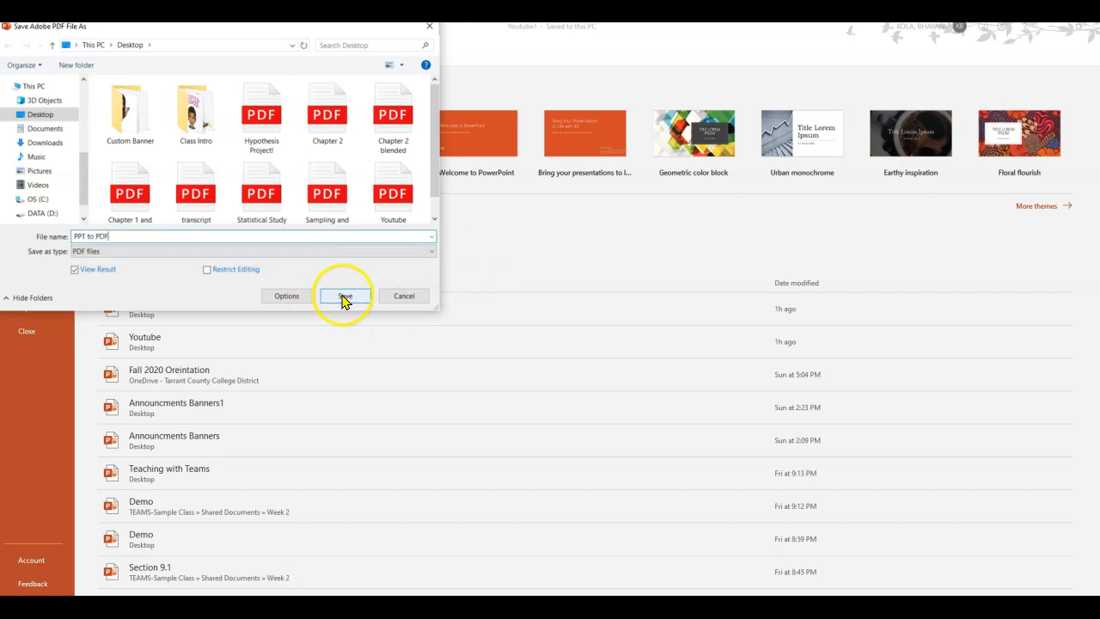
pyautogui.click(345, 296)
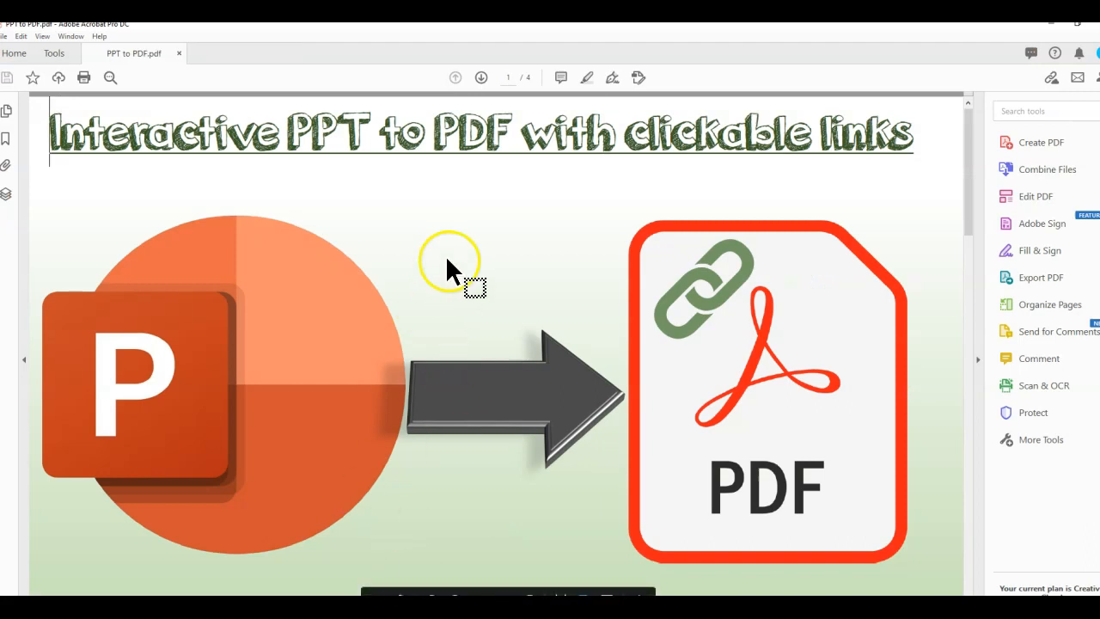
pyautogui.moveTo(335, 230)
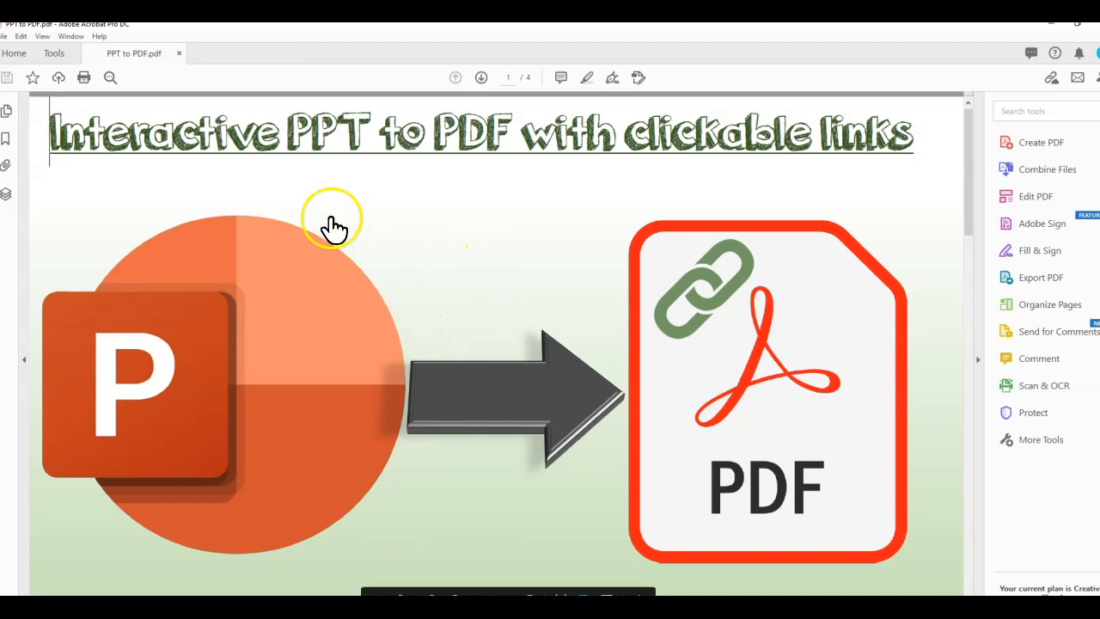
pyautogui.moveTo(222, 369)
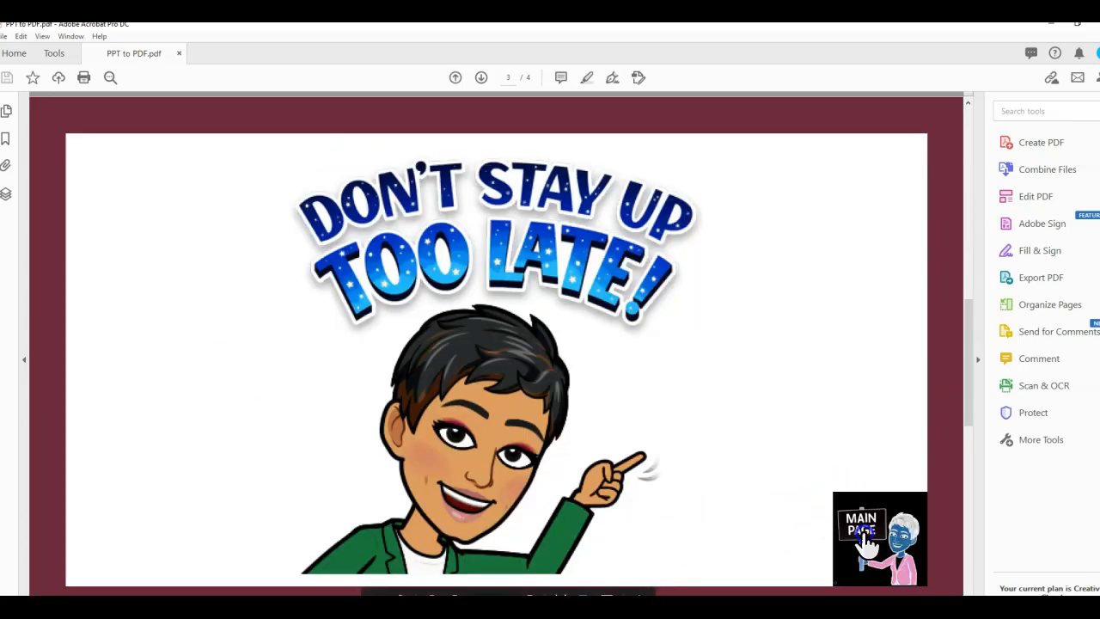
# - Test the MAIN PAGE link on page 3 of PPT to PDF.pdf
pyautogui.click(481, 77)
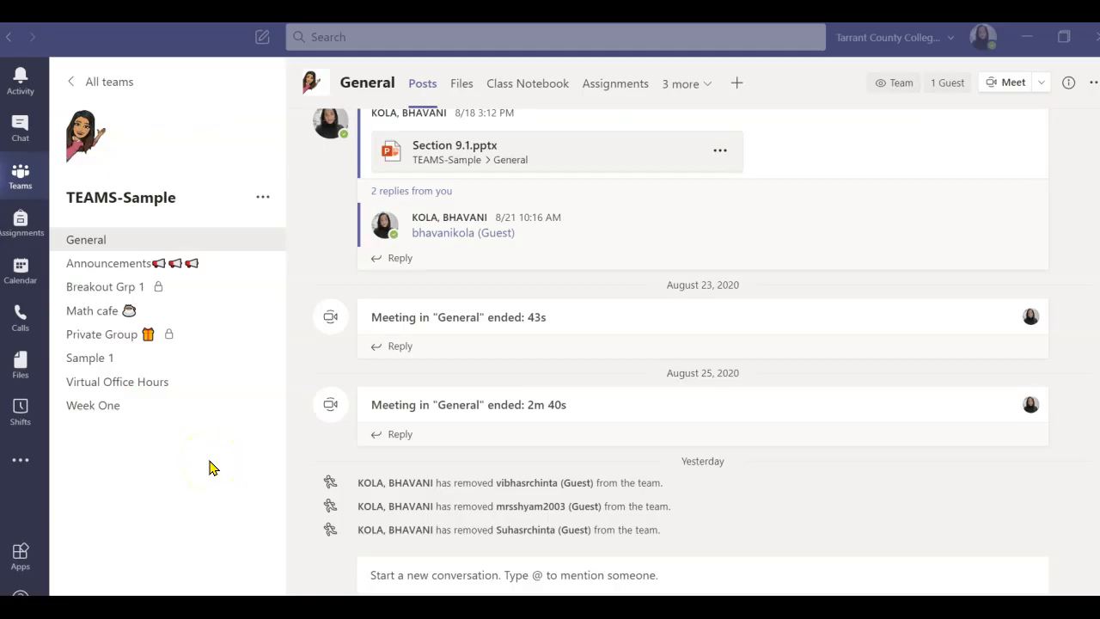
pyautogui.moveTo(101, 311)
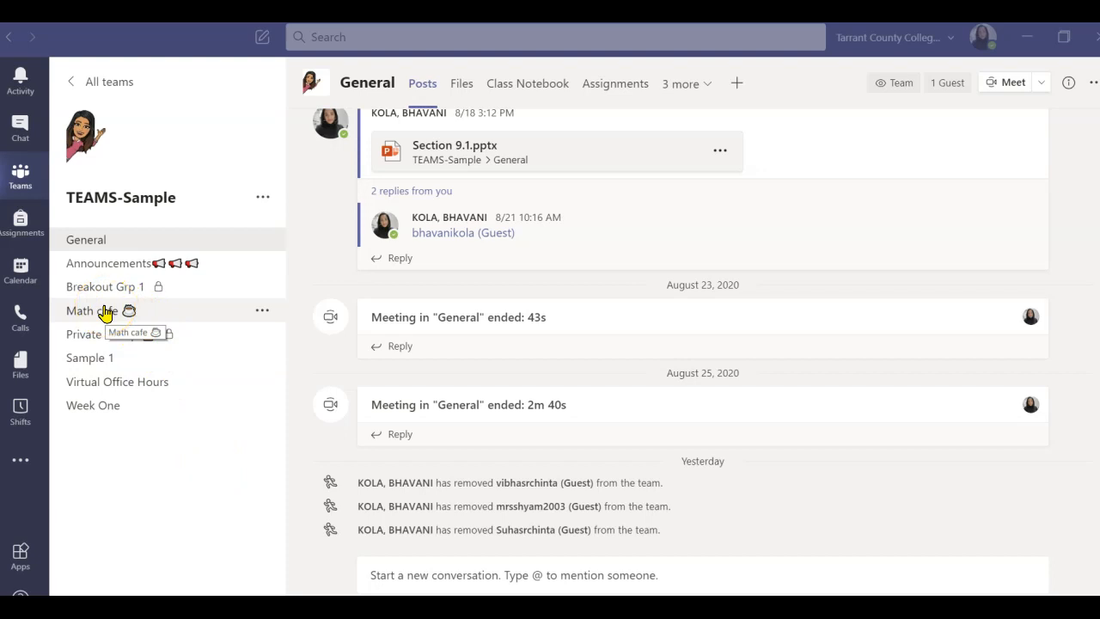
pyautogui.moveTo(101, 314)
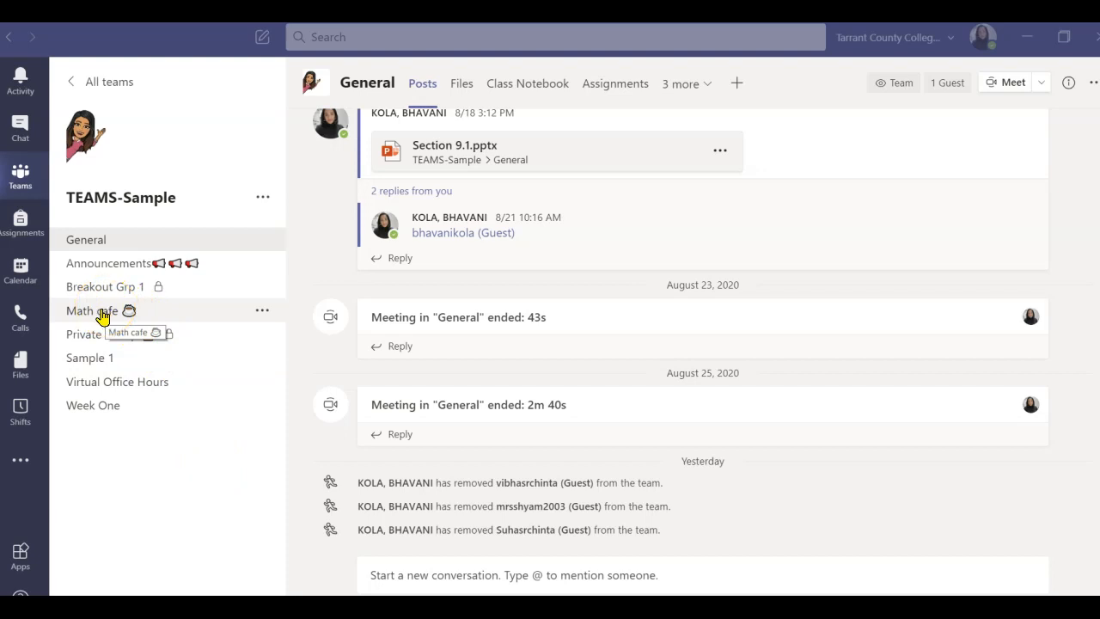
# - Switch to the Math cafe channel and show its empty Files tab
pyautogui.click(90, 311)
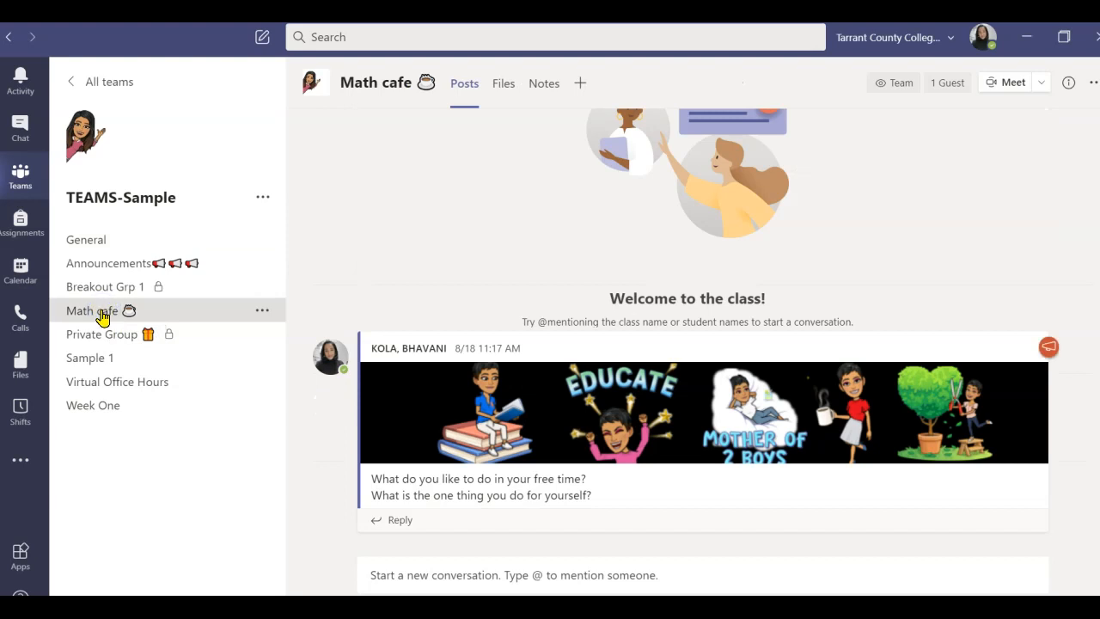
pyautogui.moveTo(504, 87)
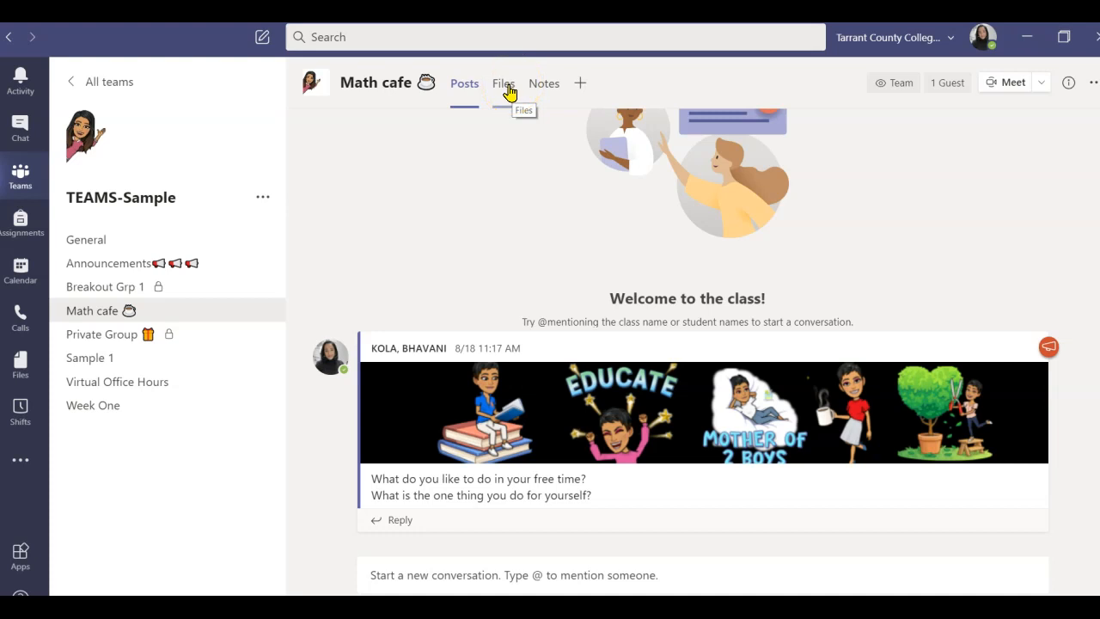
pyautogui.click(503, 83)
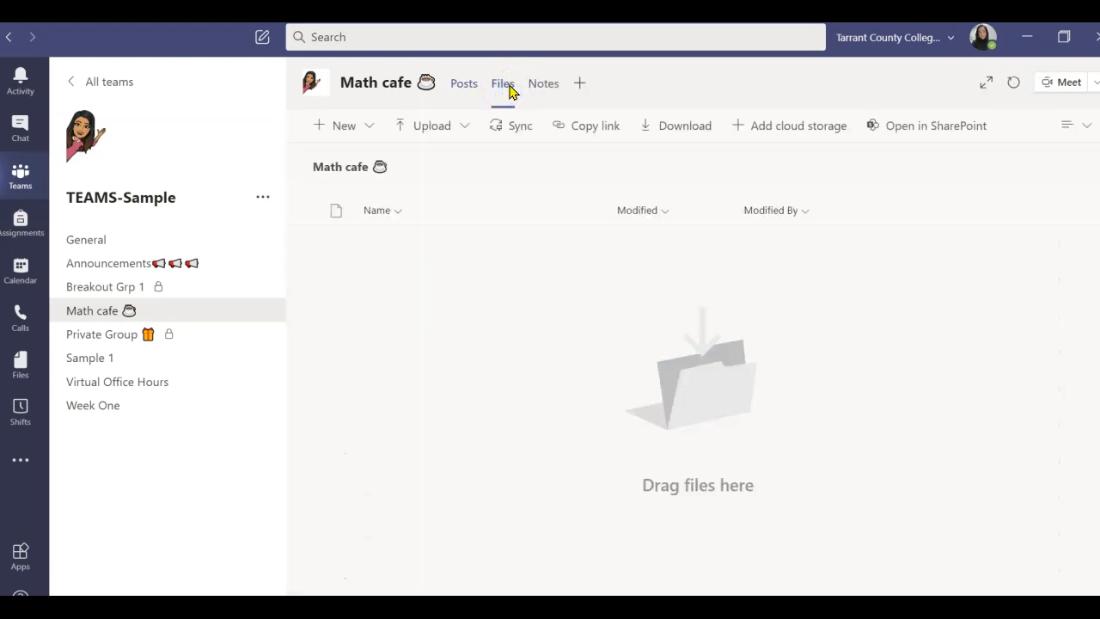
# - Upload PPT to PDF.pdf as an individual file into Math cafe's Files tab
pyautogui.click(431, 125)
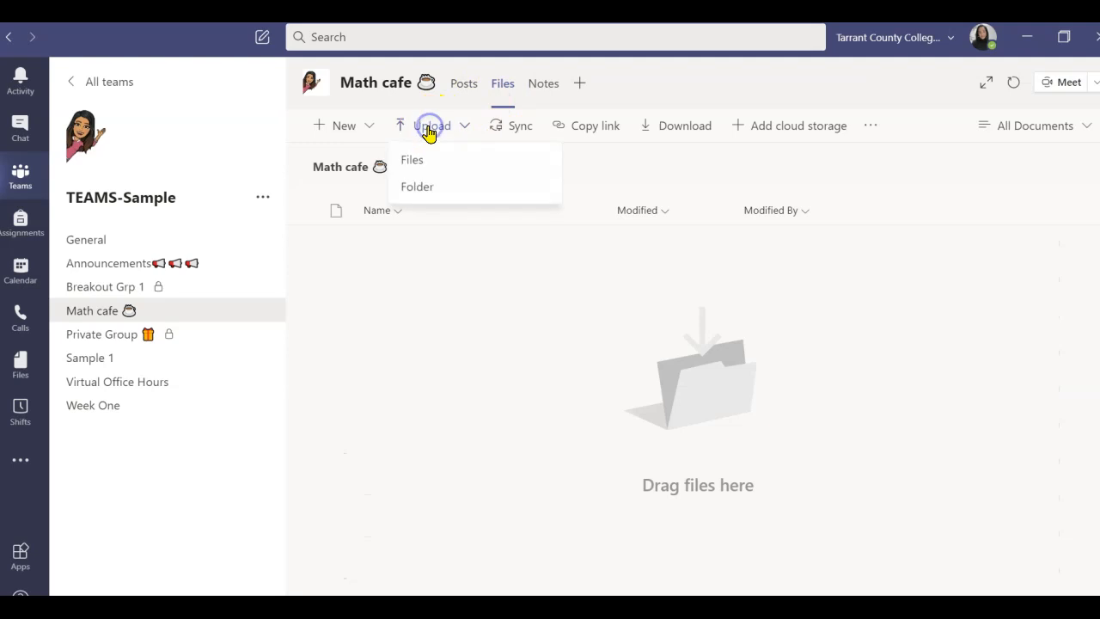
pyautogui.click(412, 160)
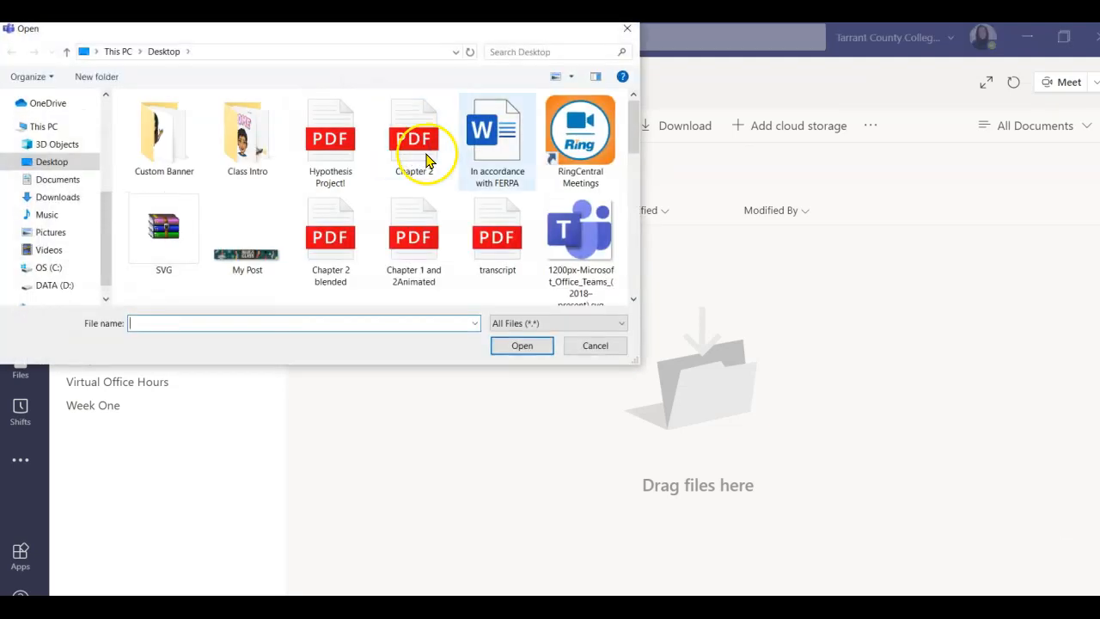
pyautogui.scroll(-3)
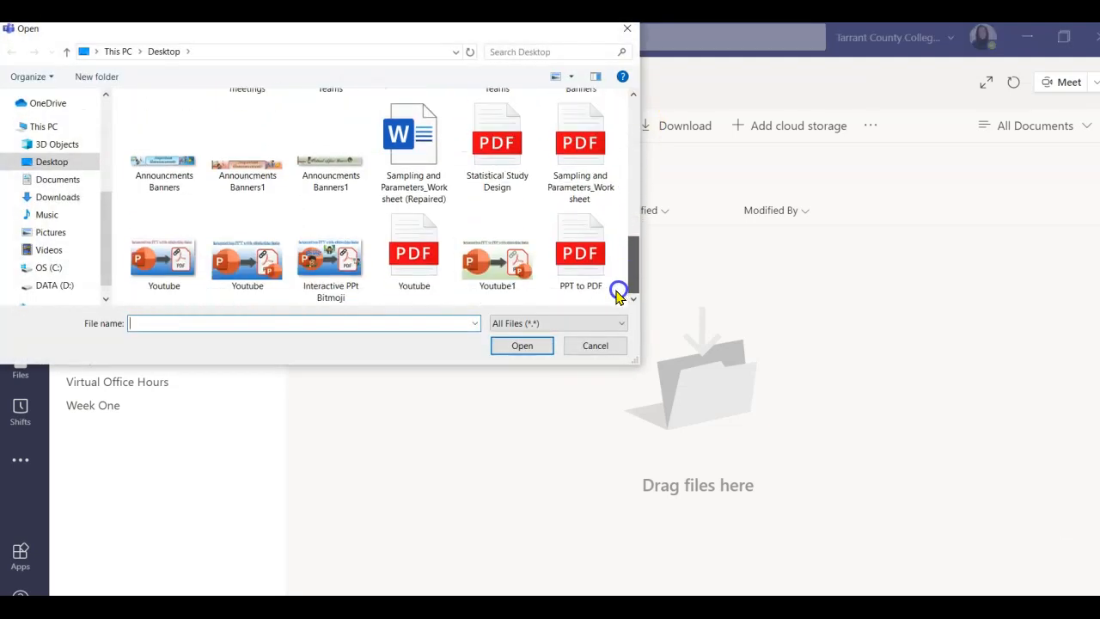
pyautogui.click(580, 250)
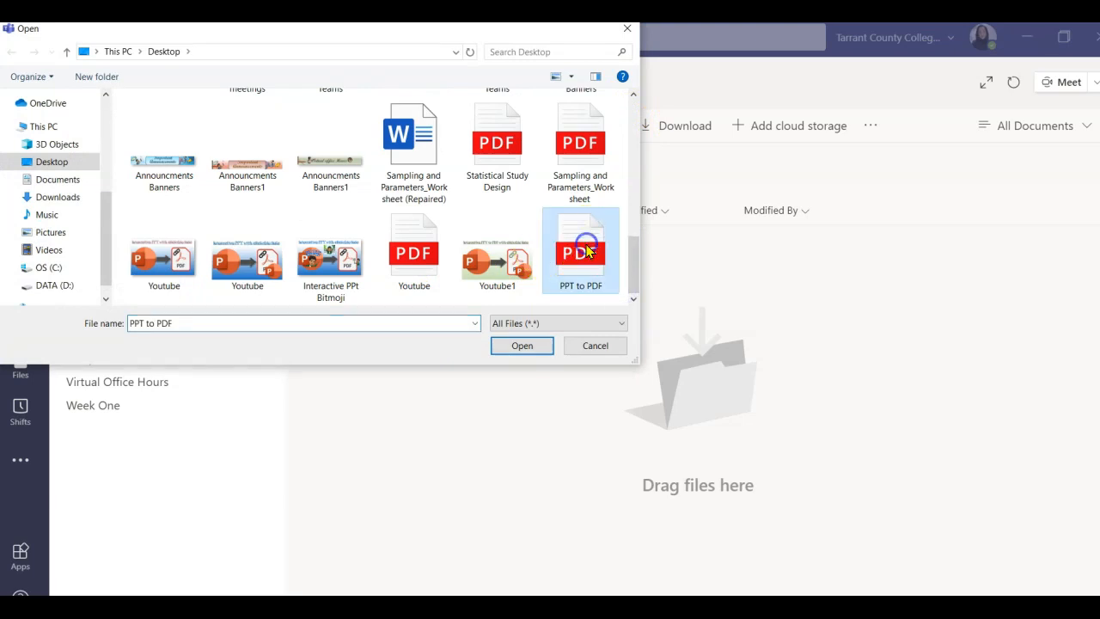
pyautogui.click(522, 345)
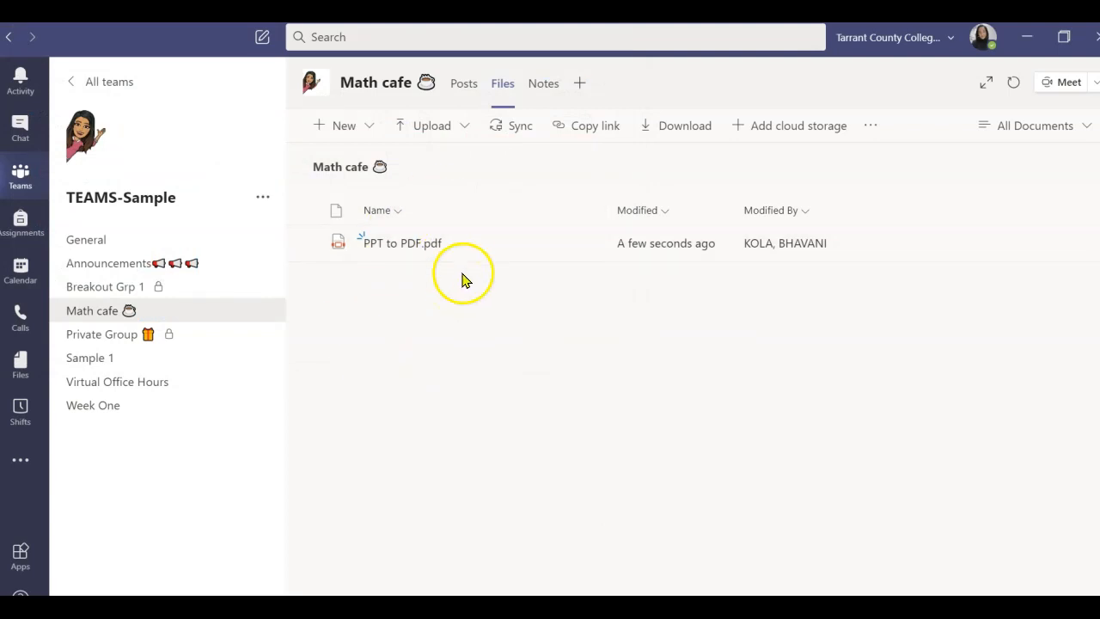
pyautogui.moveTo(473, 275)
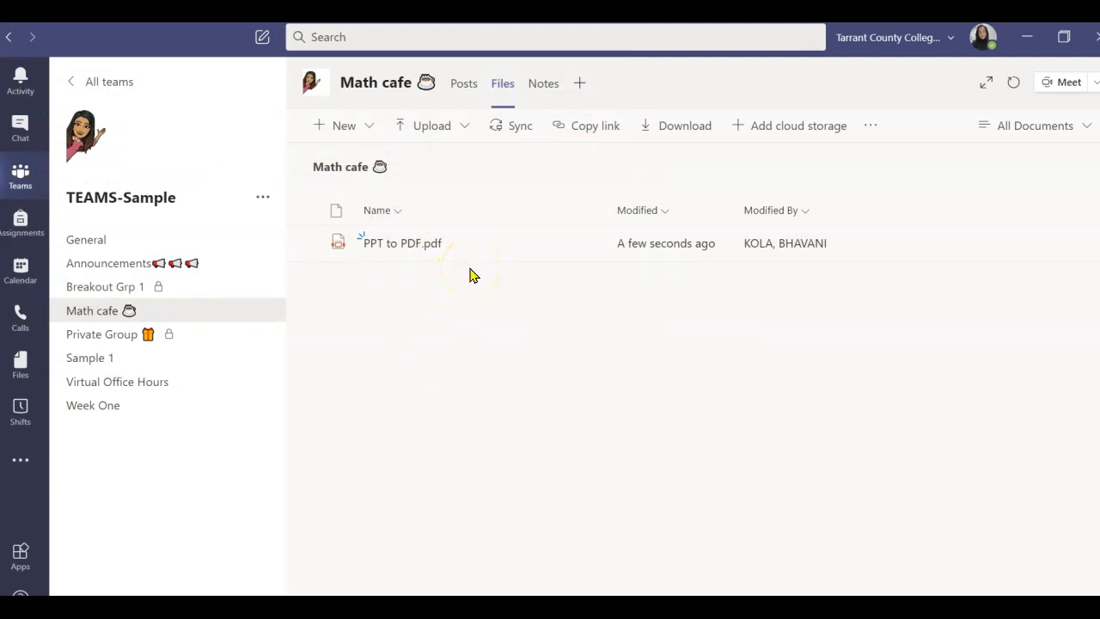
pyautogui.moveTo(582, 83)
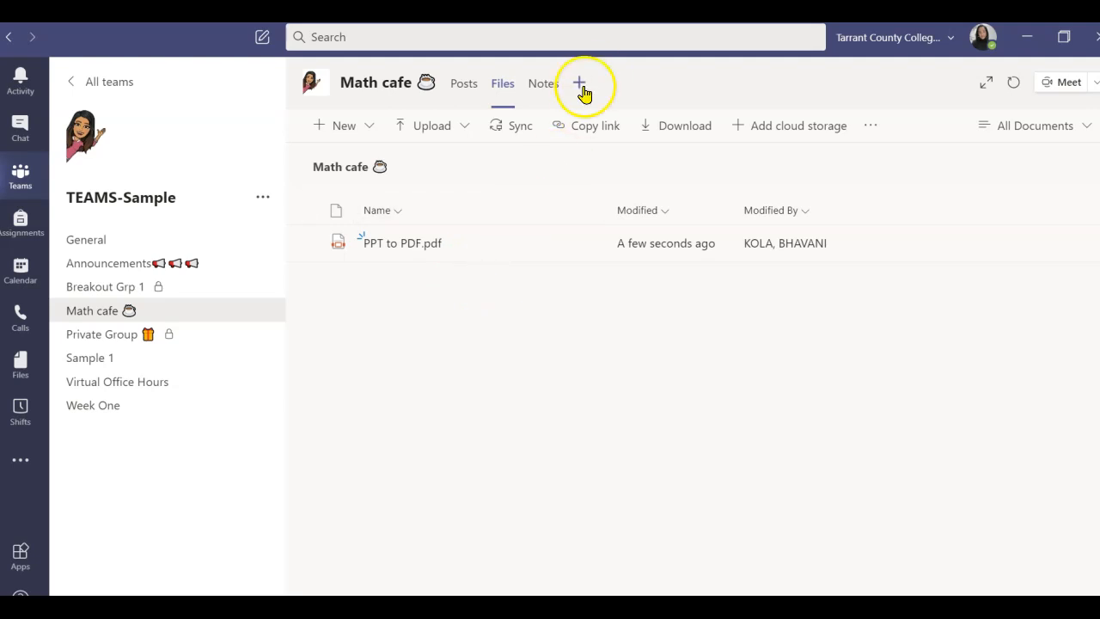
# - Add a PDF tab named 'Interactive PDF' showing PPT to PDF.pdf, with channel posting off
pyautogui.click(582, 82)
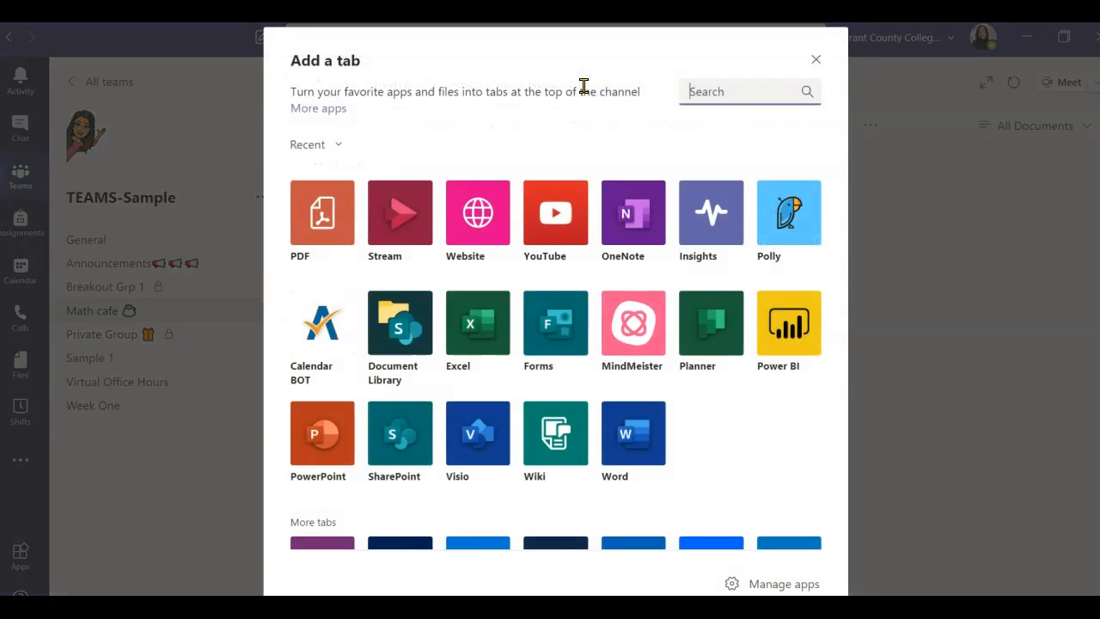
pyautogui.moveTo(322, 228)
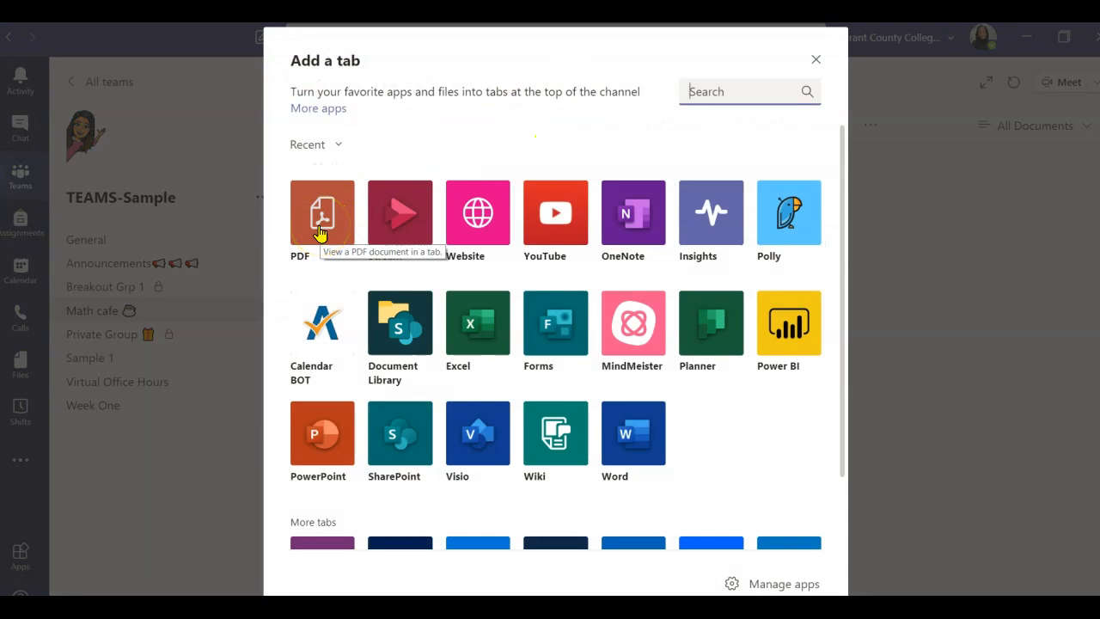
pyautogui.click(322, 212)
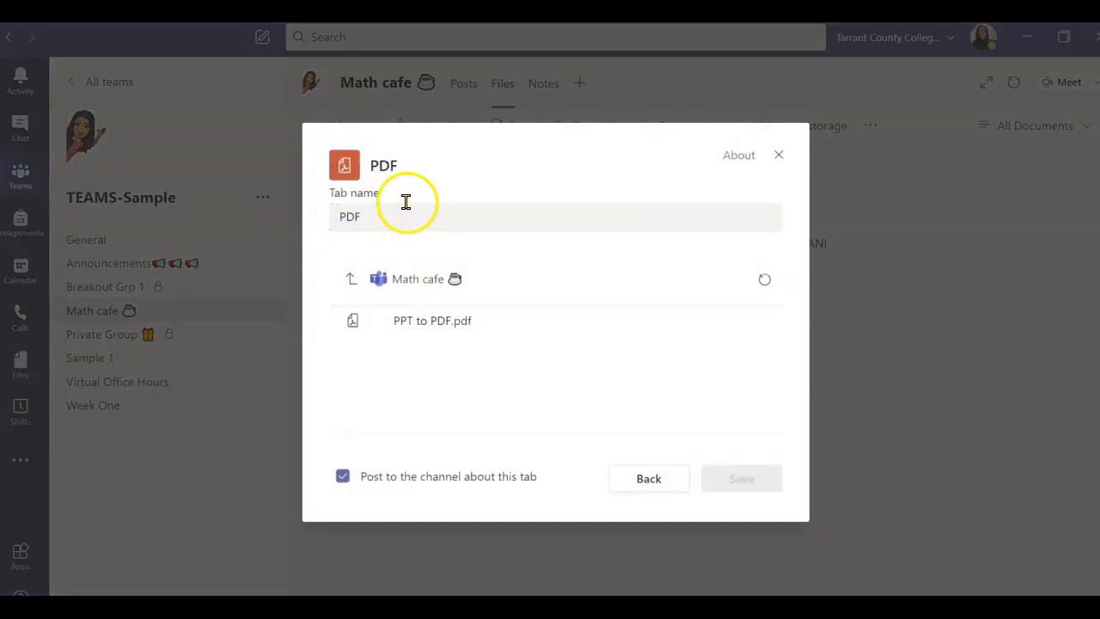
pyautogui.write('Interactive PDF')
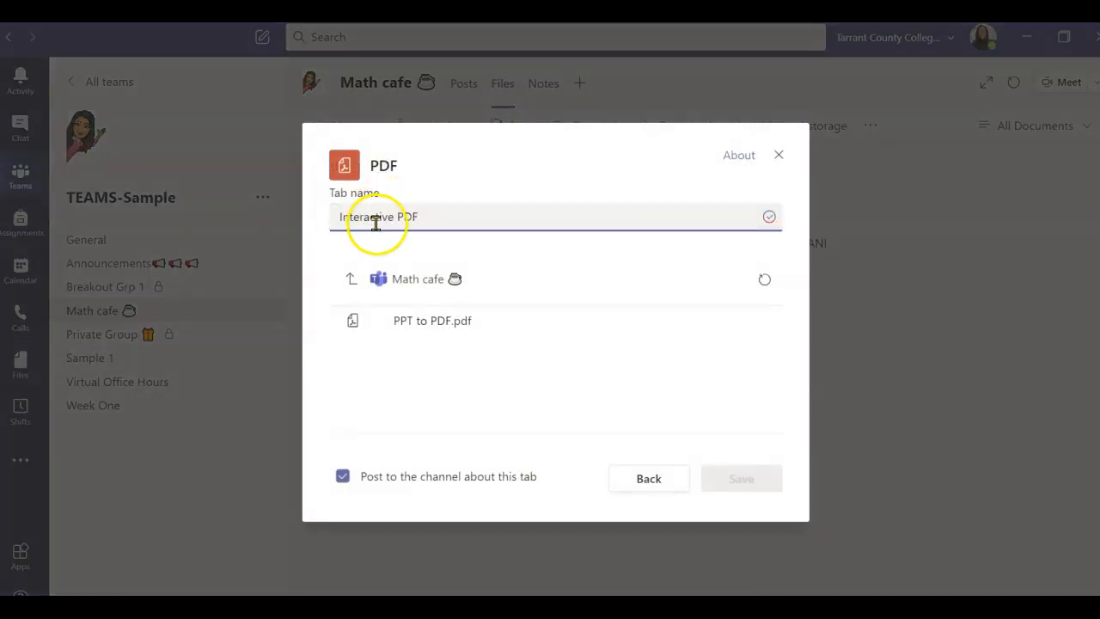
pyautogui.click(432, 321)
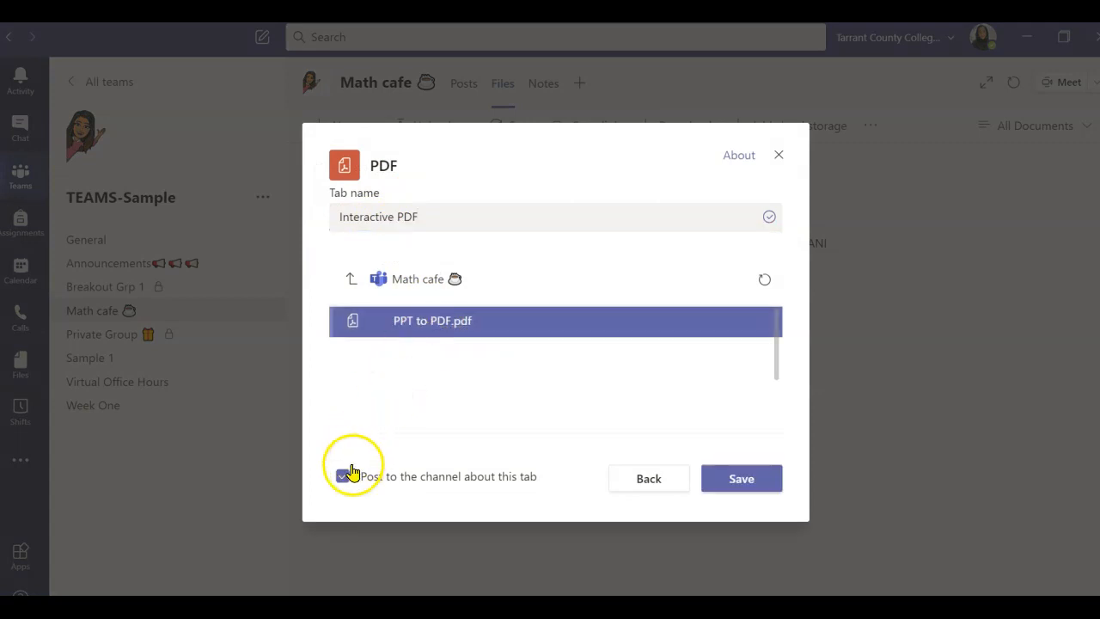
pyautogui.click(342, 476)
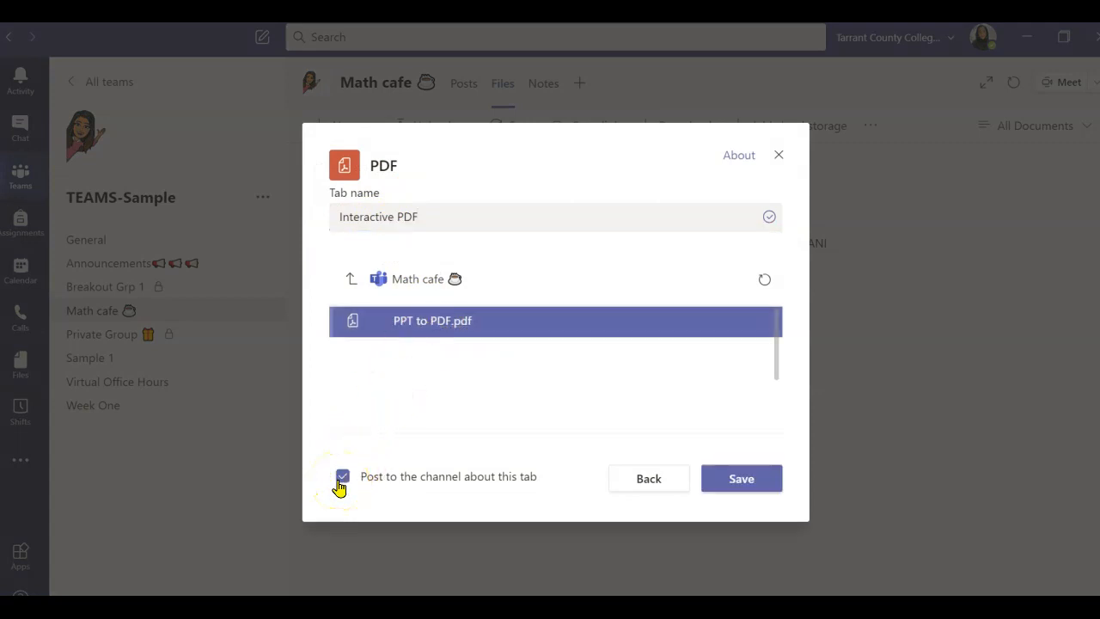
pyautogui.click(341, 476)
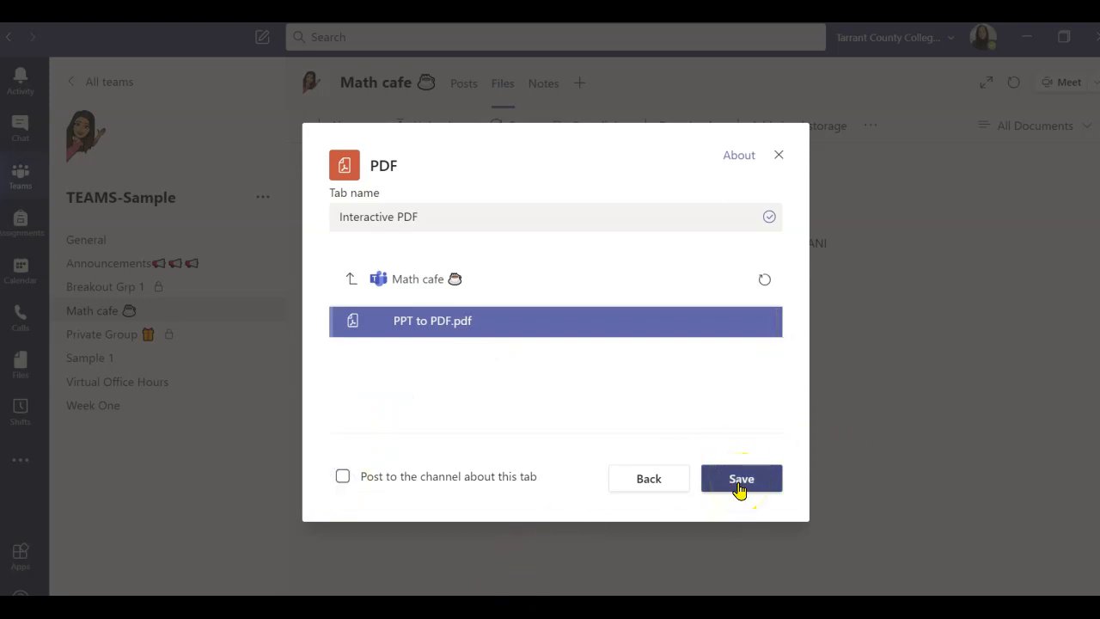
pyautogui.click(742, 477)
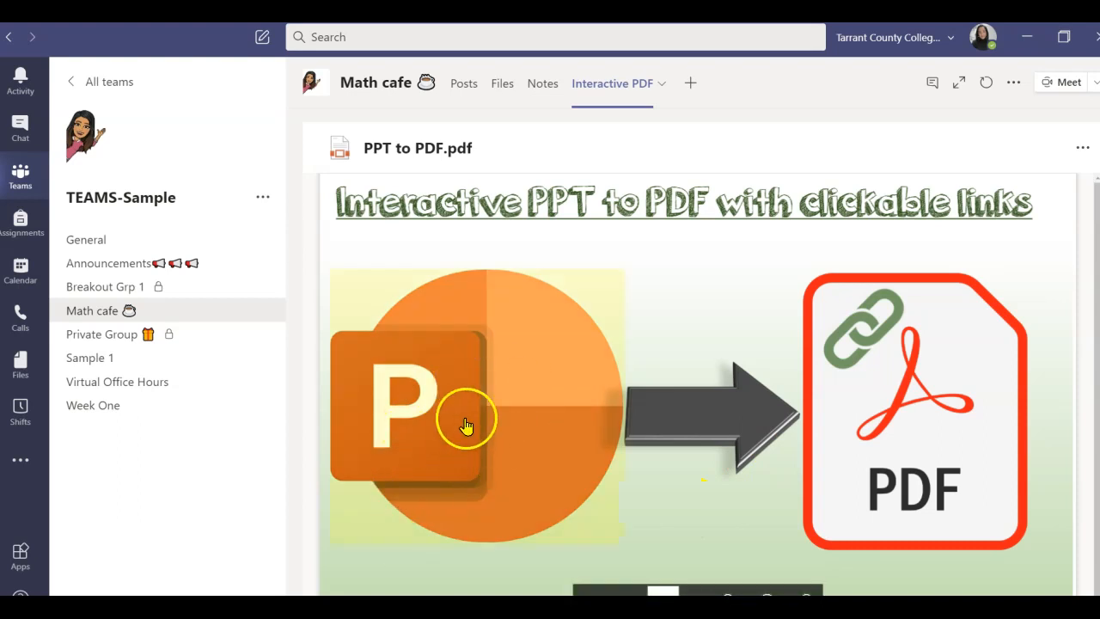
pyautogui.moveTo(449, 417)
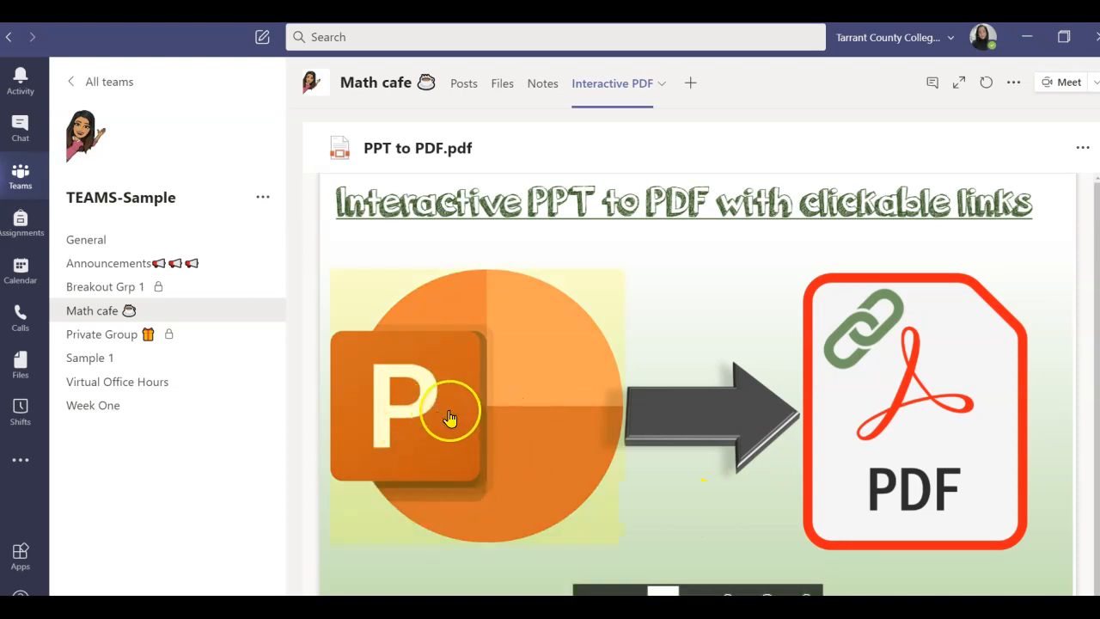
pyautogui.moveTo(445, 394)
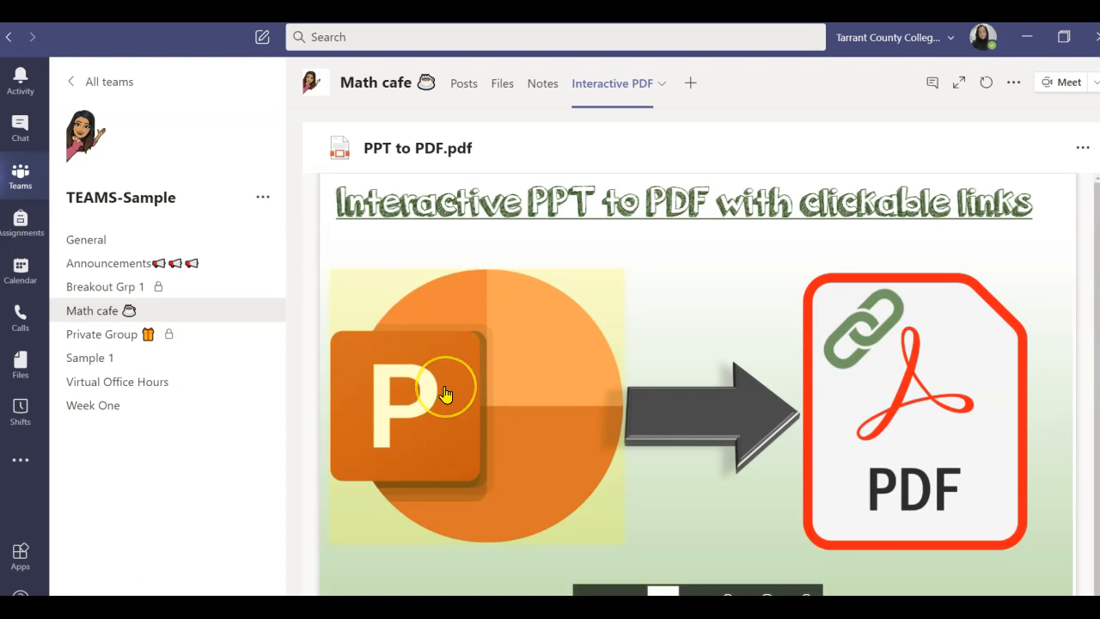
pyautogui.moveTo(446, 394)
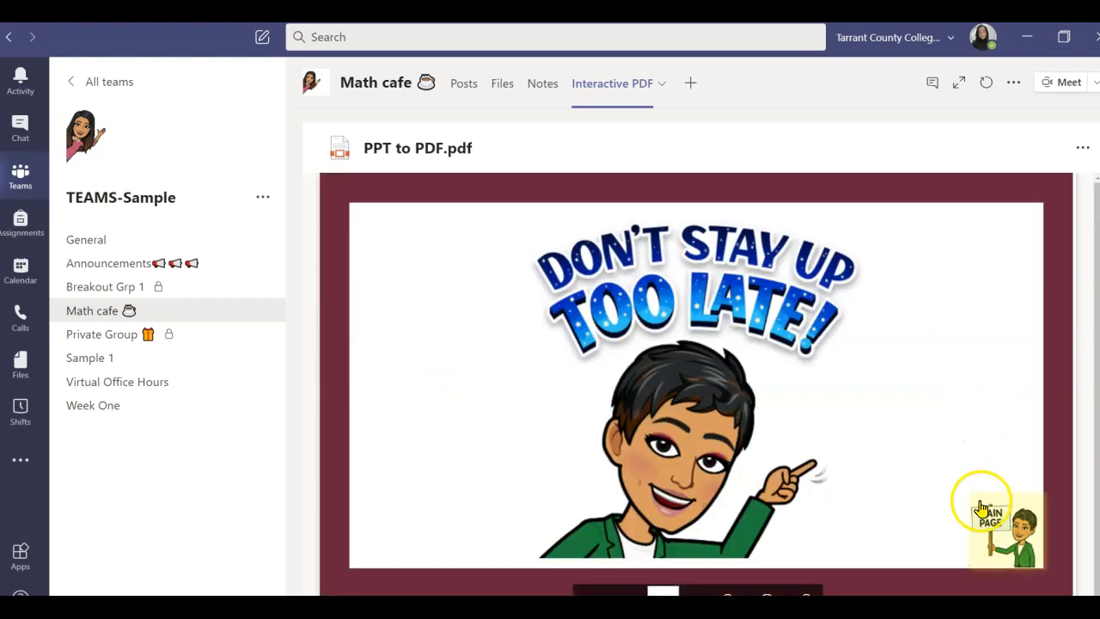
pyautogui.click(983, 520)
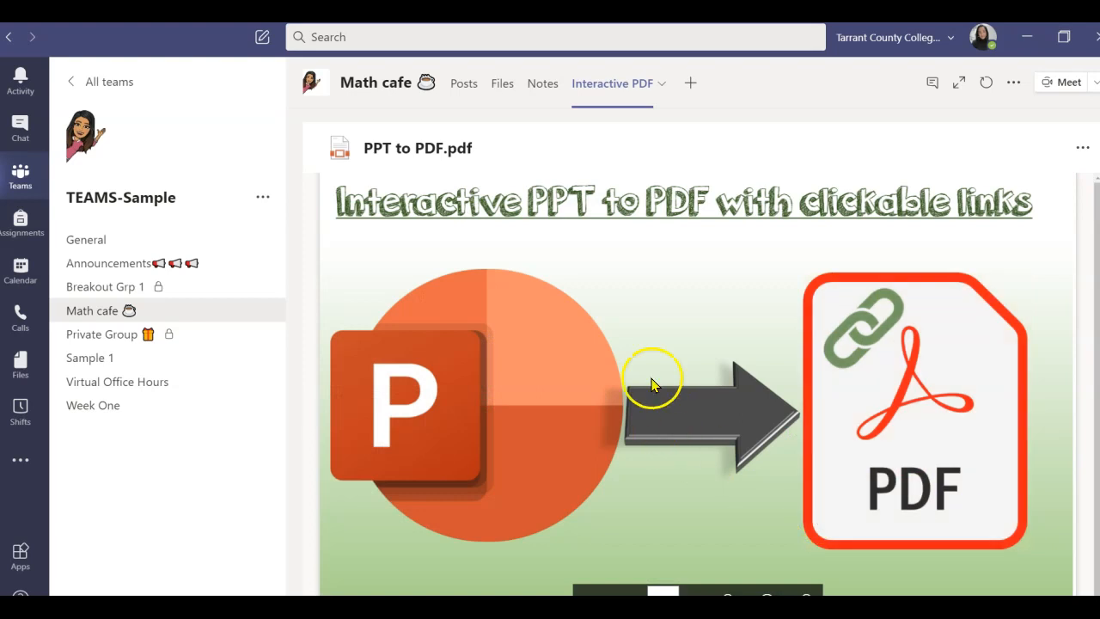
pyautogui.moveTo(658, 211)
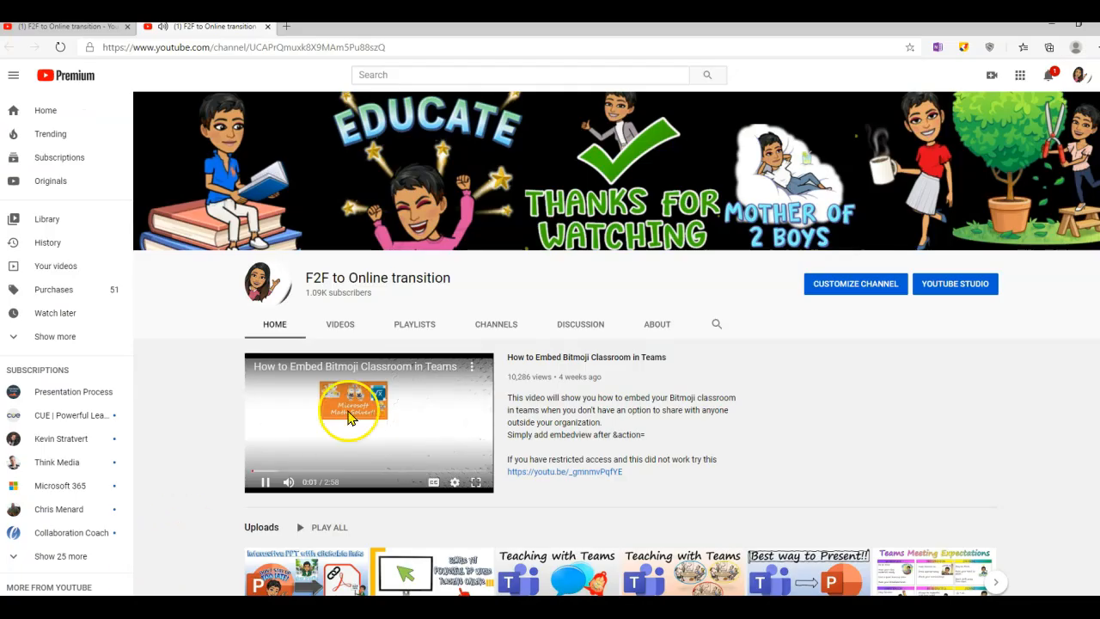
# - Pause the featured Bitmoji Classroom video on the YouTube channel page
pyautogui.click(265, 481)
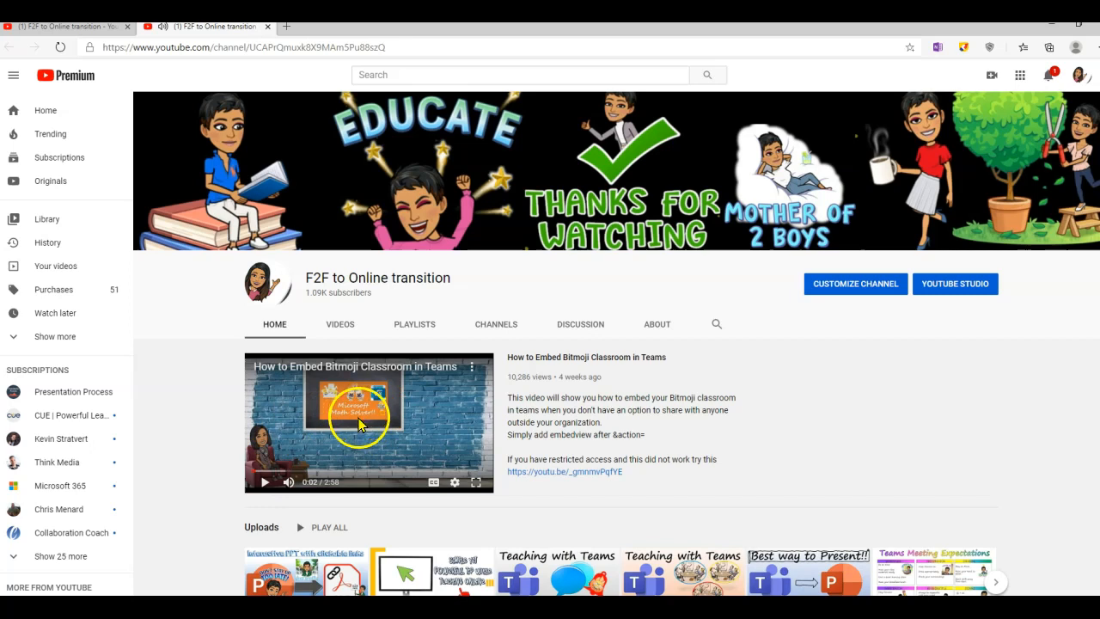
pyautogui.moveTo(269, 521)
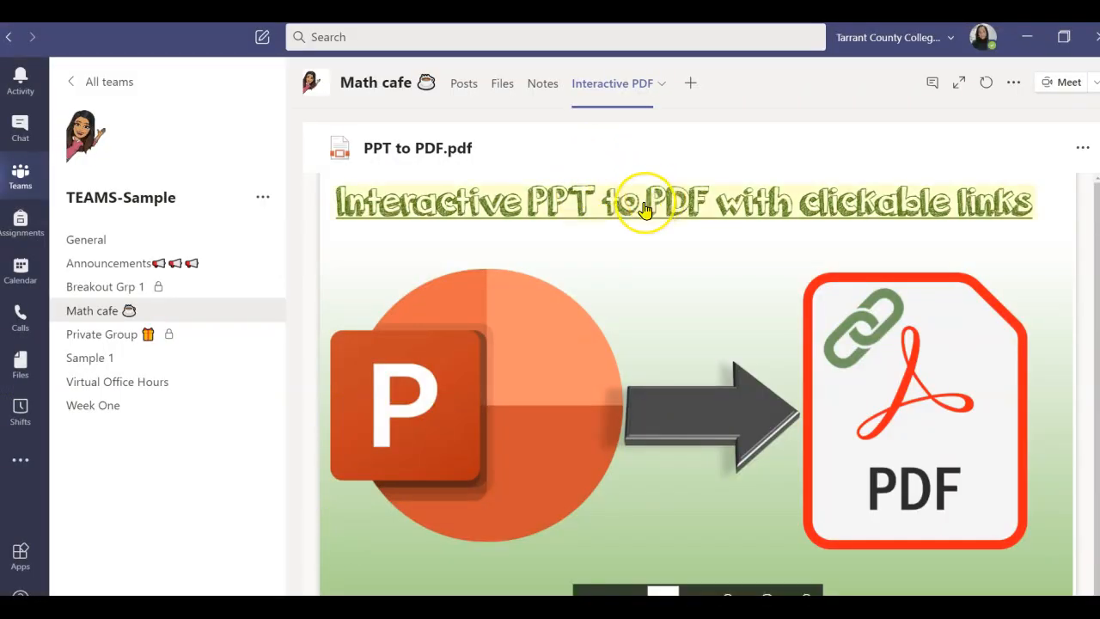
pyautogui.moveTo(644, 206)
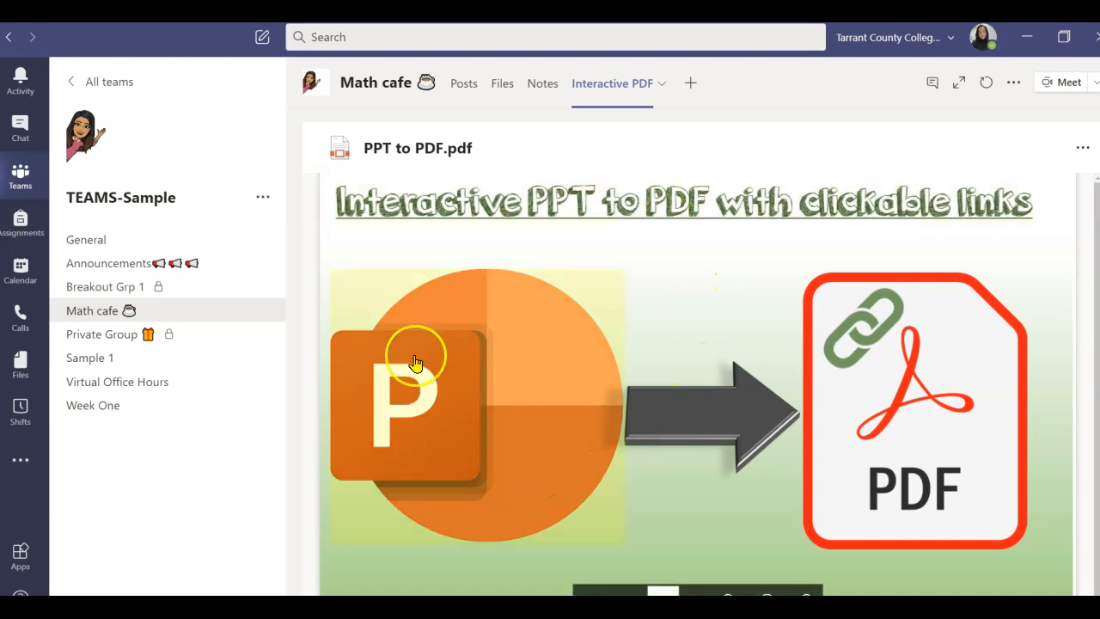
pyautogui.moveTo(552, 242)
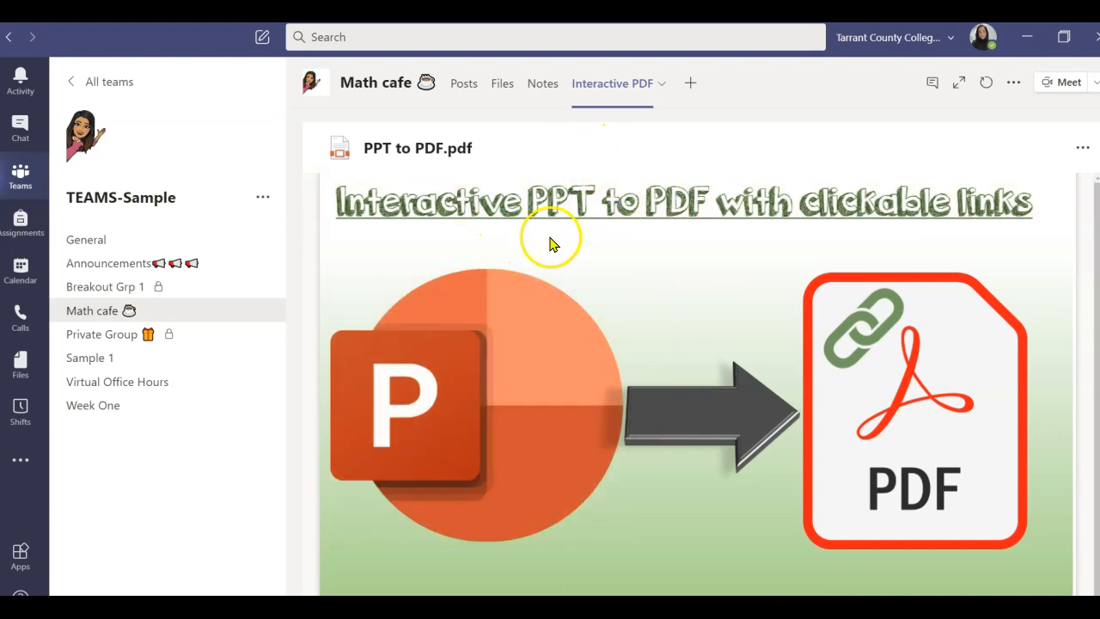